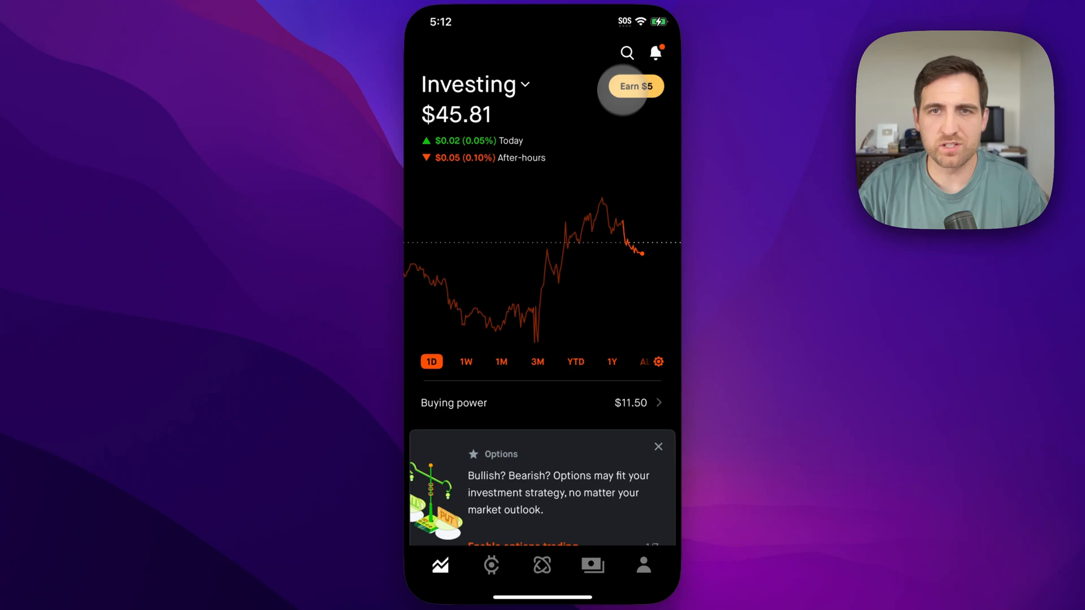
Step: Search for 'Zevia' to reach the Zevia PBC (ZVIA) stock page
{"action": "left_click", "coordinate": [626, 53]}
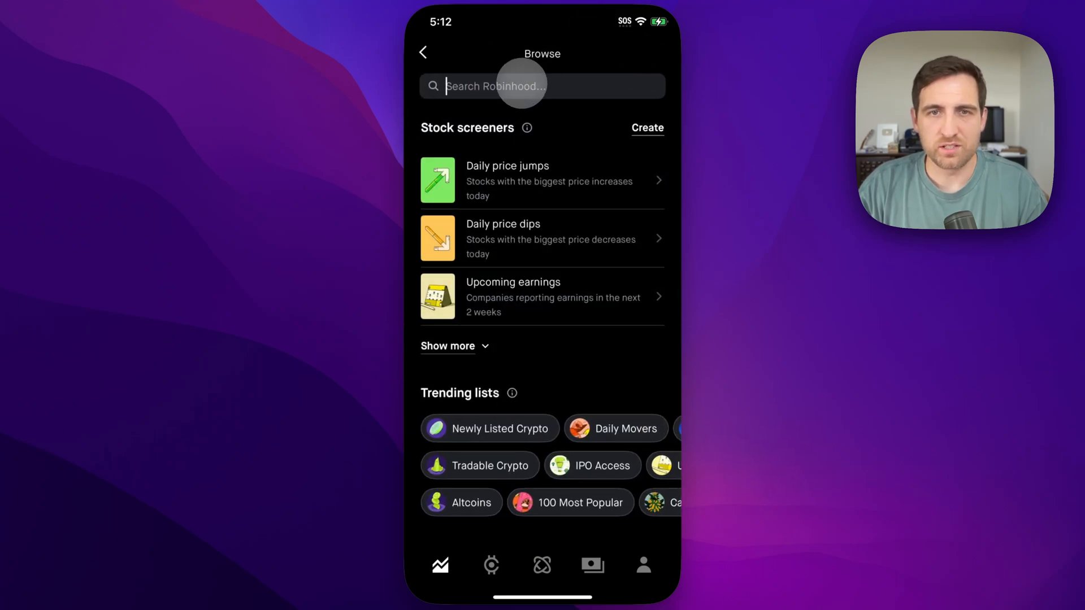
{"action": "type", "text": "Zevia"}
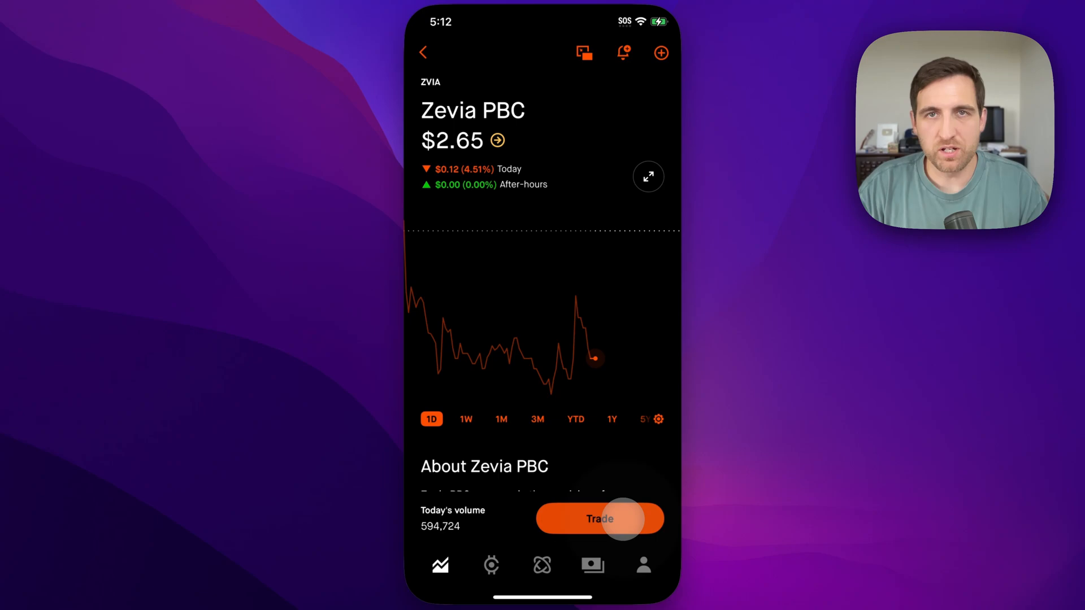
Step: Start a ZVIA buy order from the Trade menu, landing on dollar entry at $0
{"action": "left_click", "coordinate": [599, 519]}
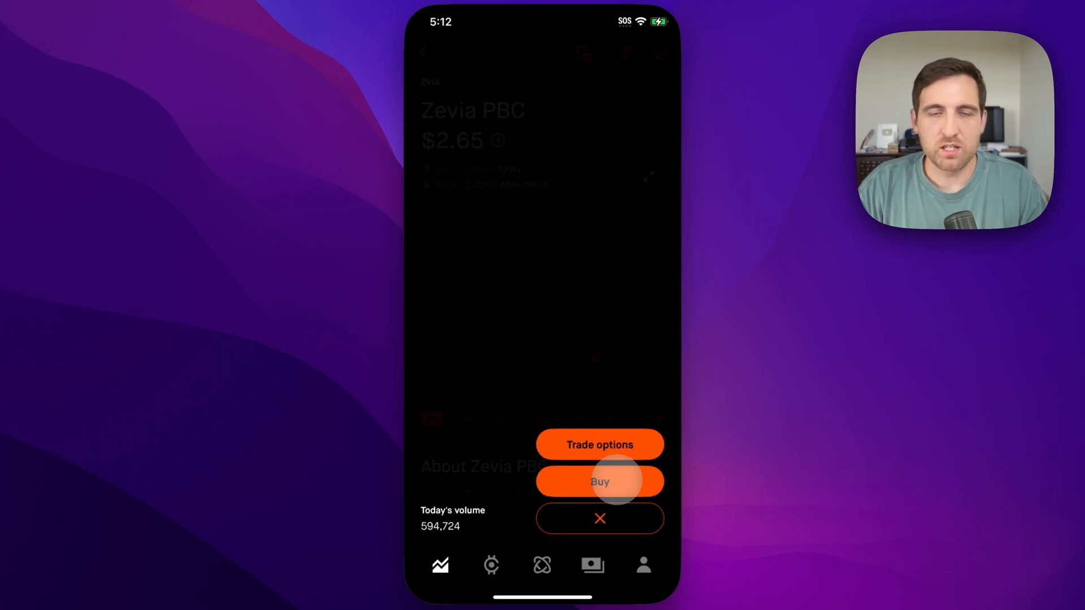
{"action": "left_click", "coordinate": [599, 481]}
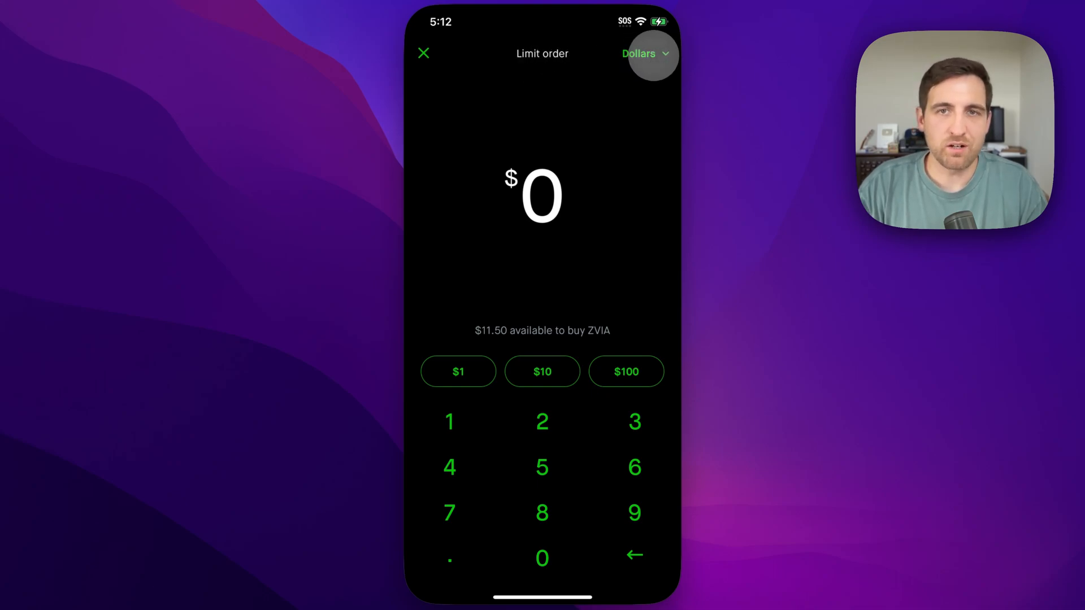
Step: Switch to whole shares, set 1 share (est. cost $2.65) and send it to review
{"action": "left_click", "coordinate": [646, 53]}
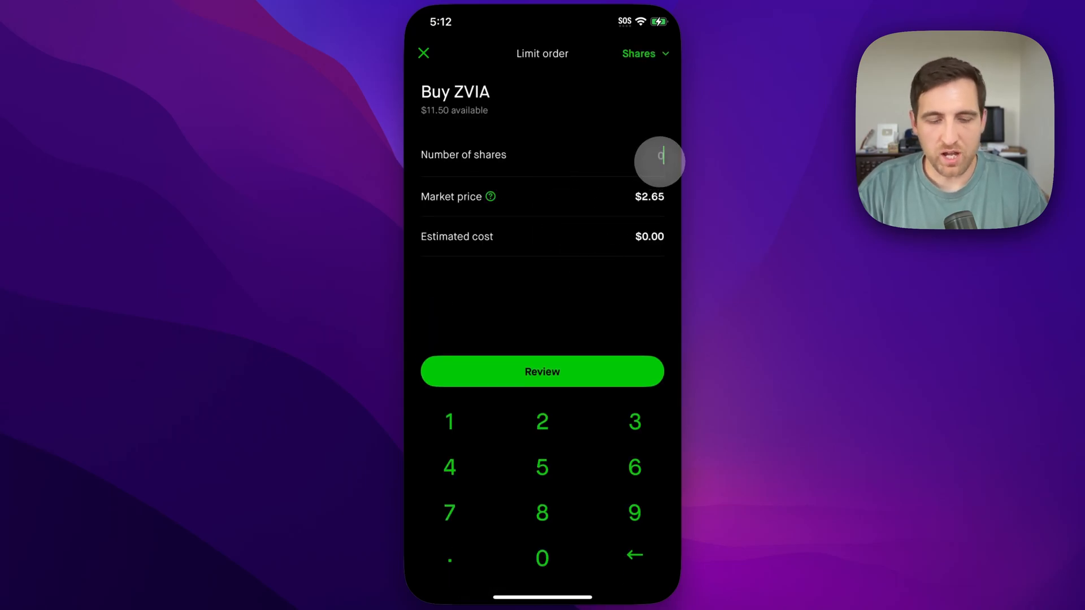
{"action": "left_click", "coordinate": [448, 421]}
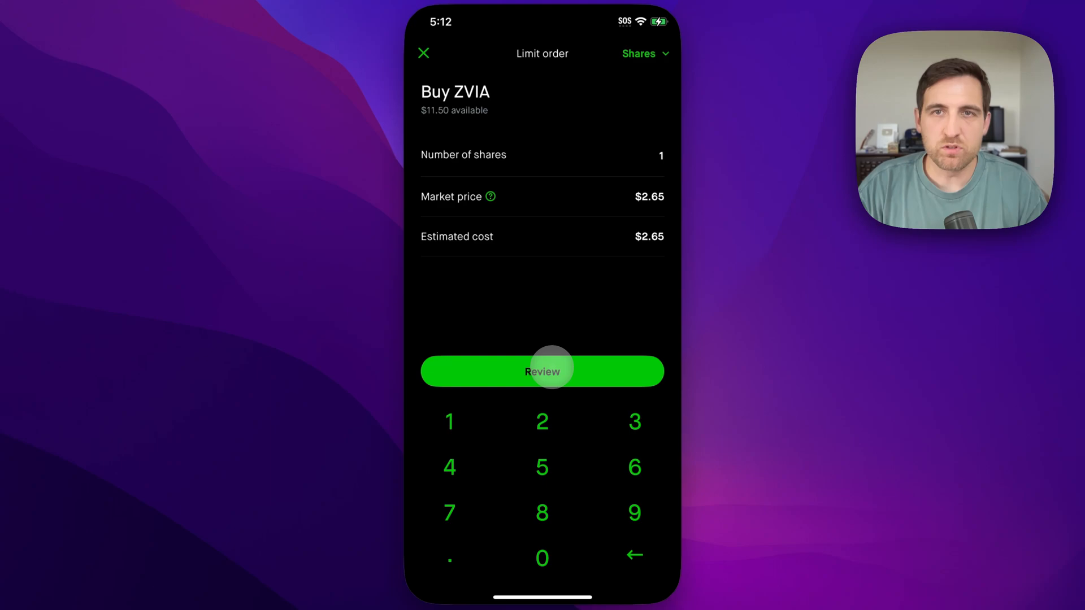
{"action": "left_click", "coordinate": [541, 371]}
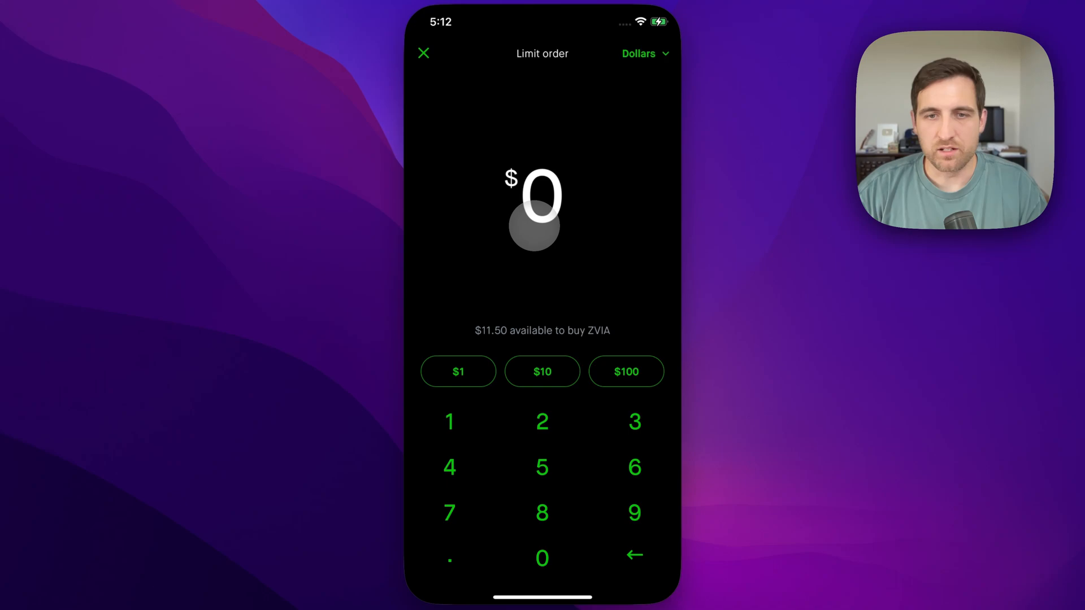
Step: Set a $1 ZVIA order and review it, surfacing the queued-for-market-open notice
{"action": "left_click", "coordinate": [458, 372]}
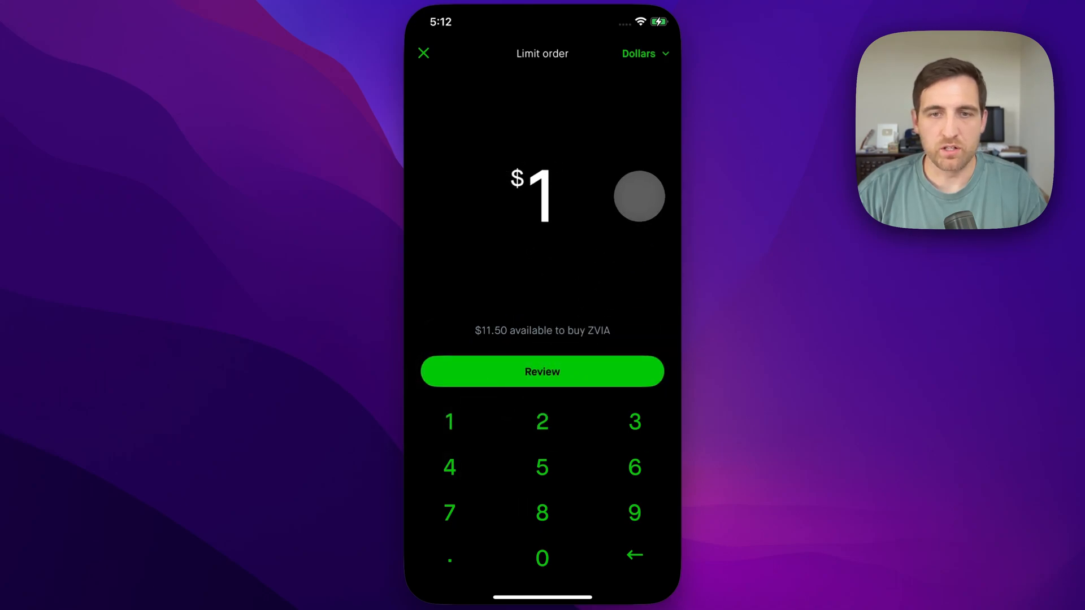
{"action": "left_click", "coordinate": [541, 371]}
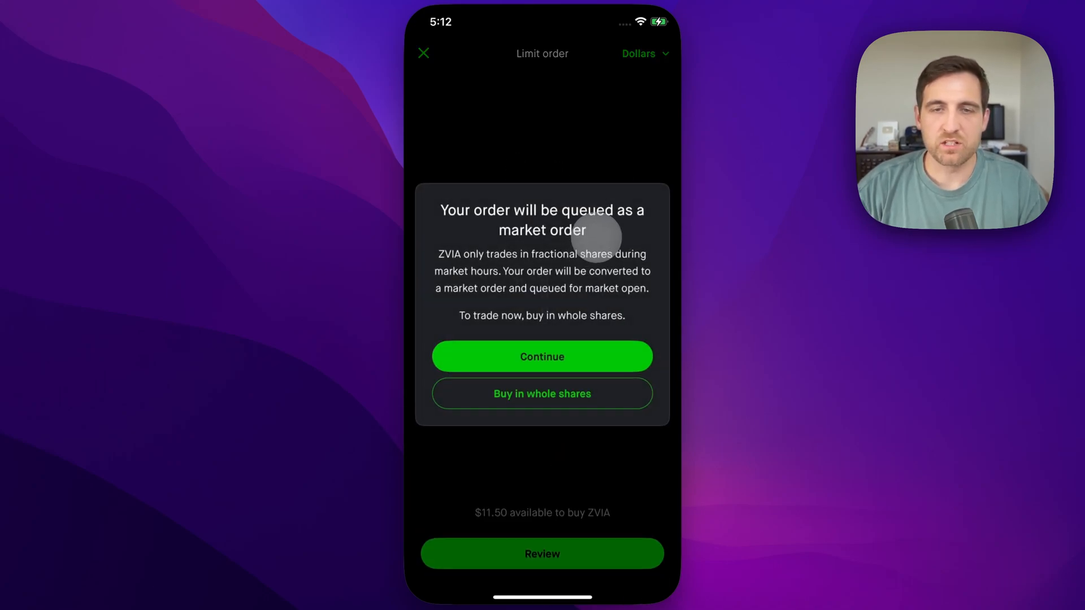